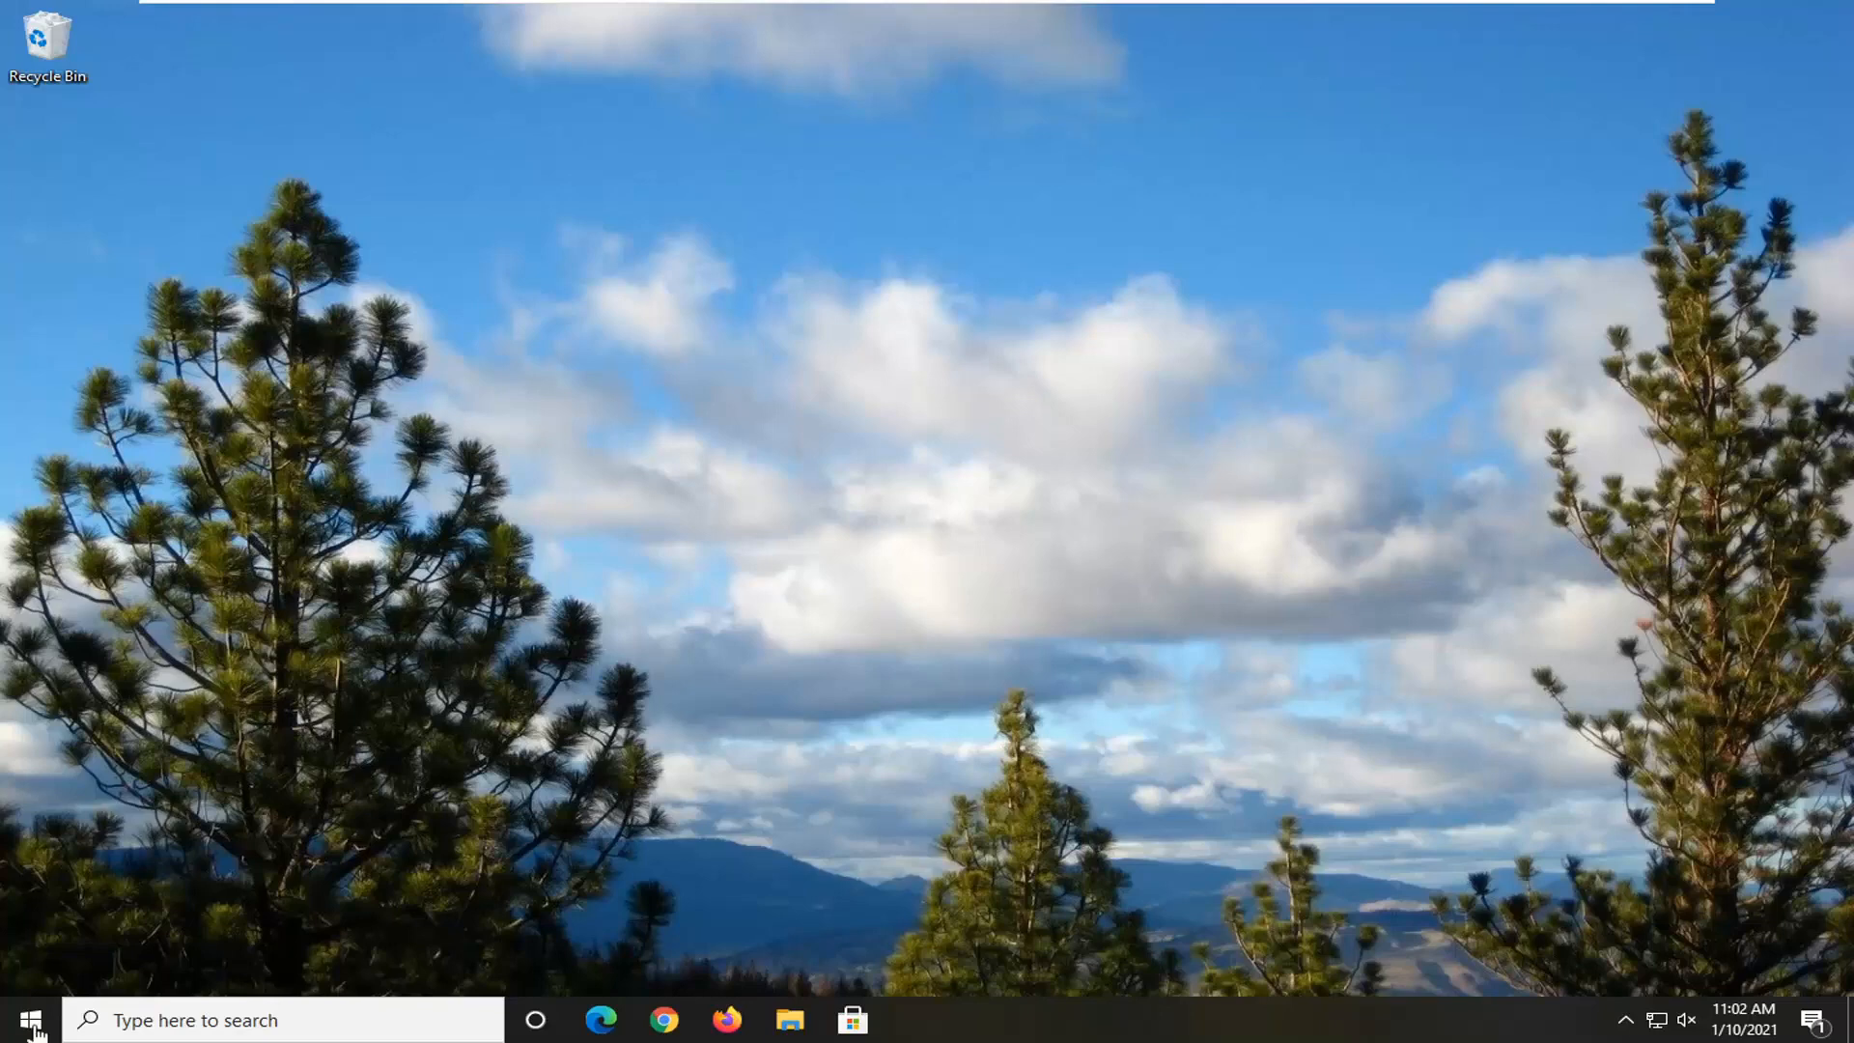
Search the Start menu for 'group polic' and launch Edit group policy.
{"action": "type", "text": "g"}
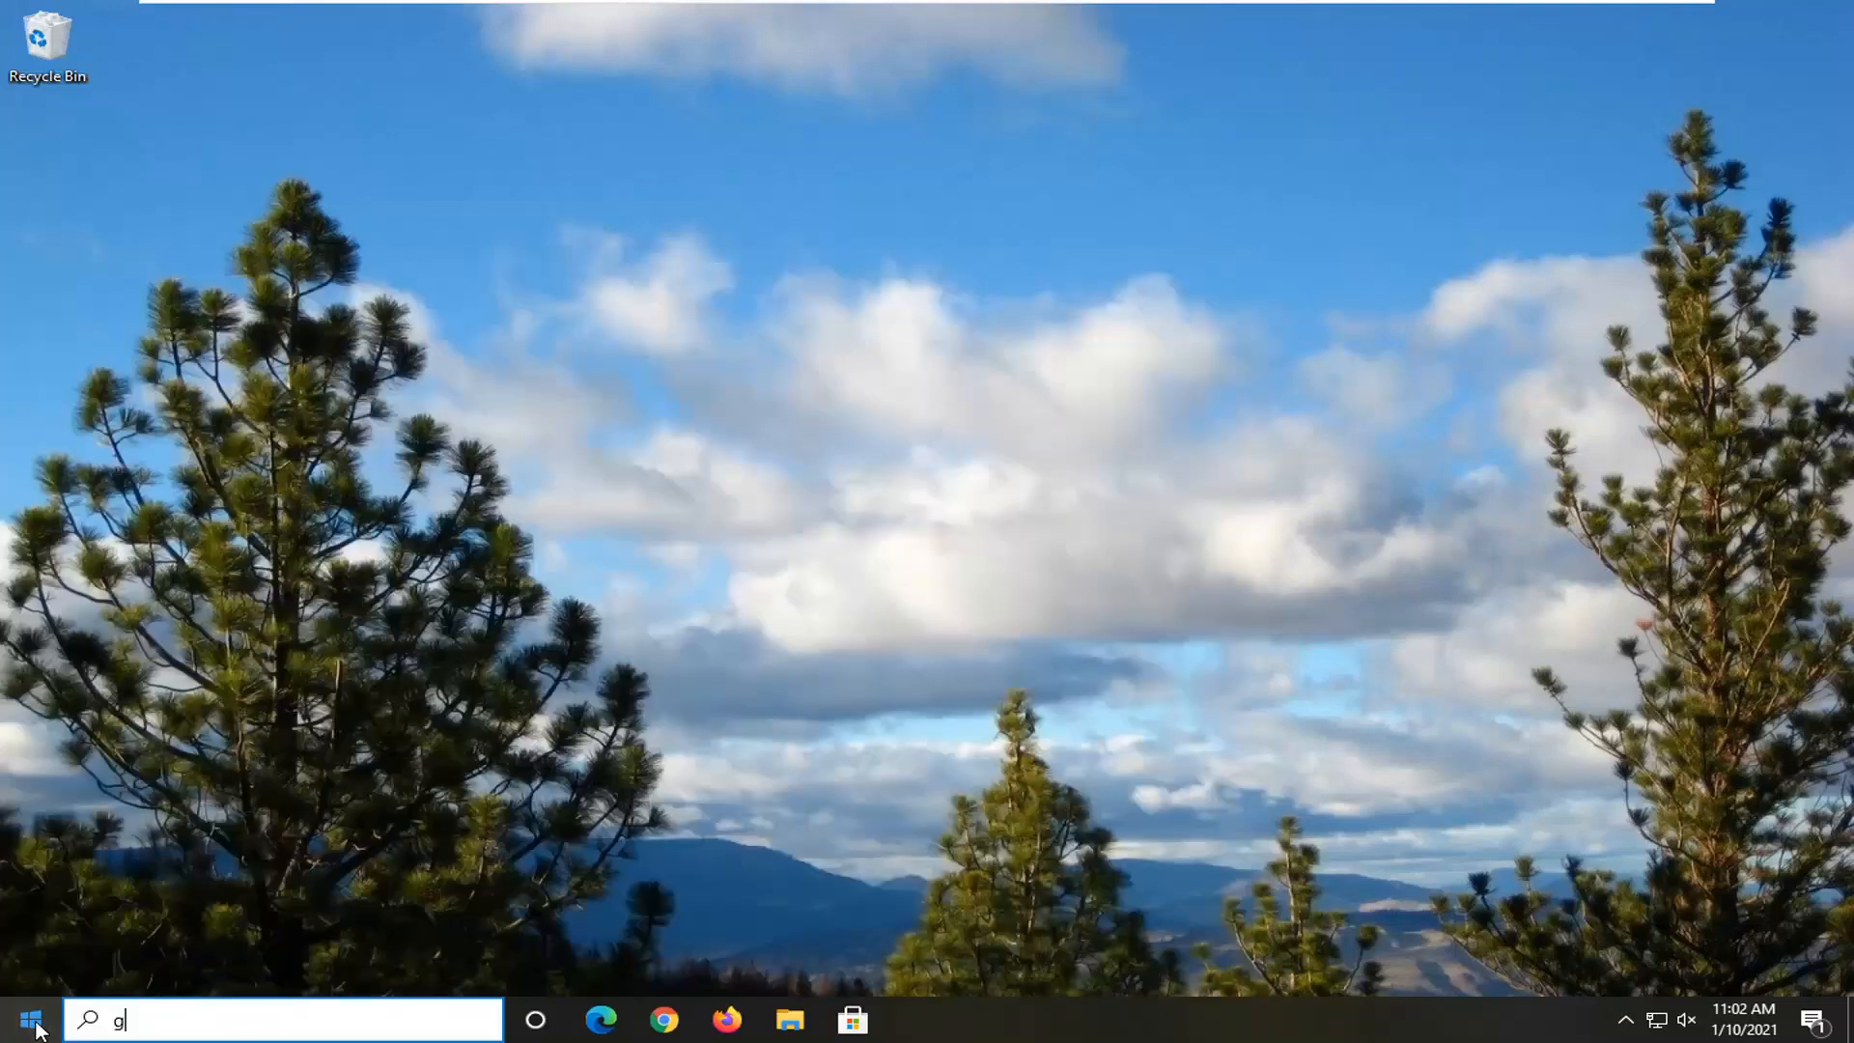
{"action": "type", "text": "roup polic"}
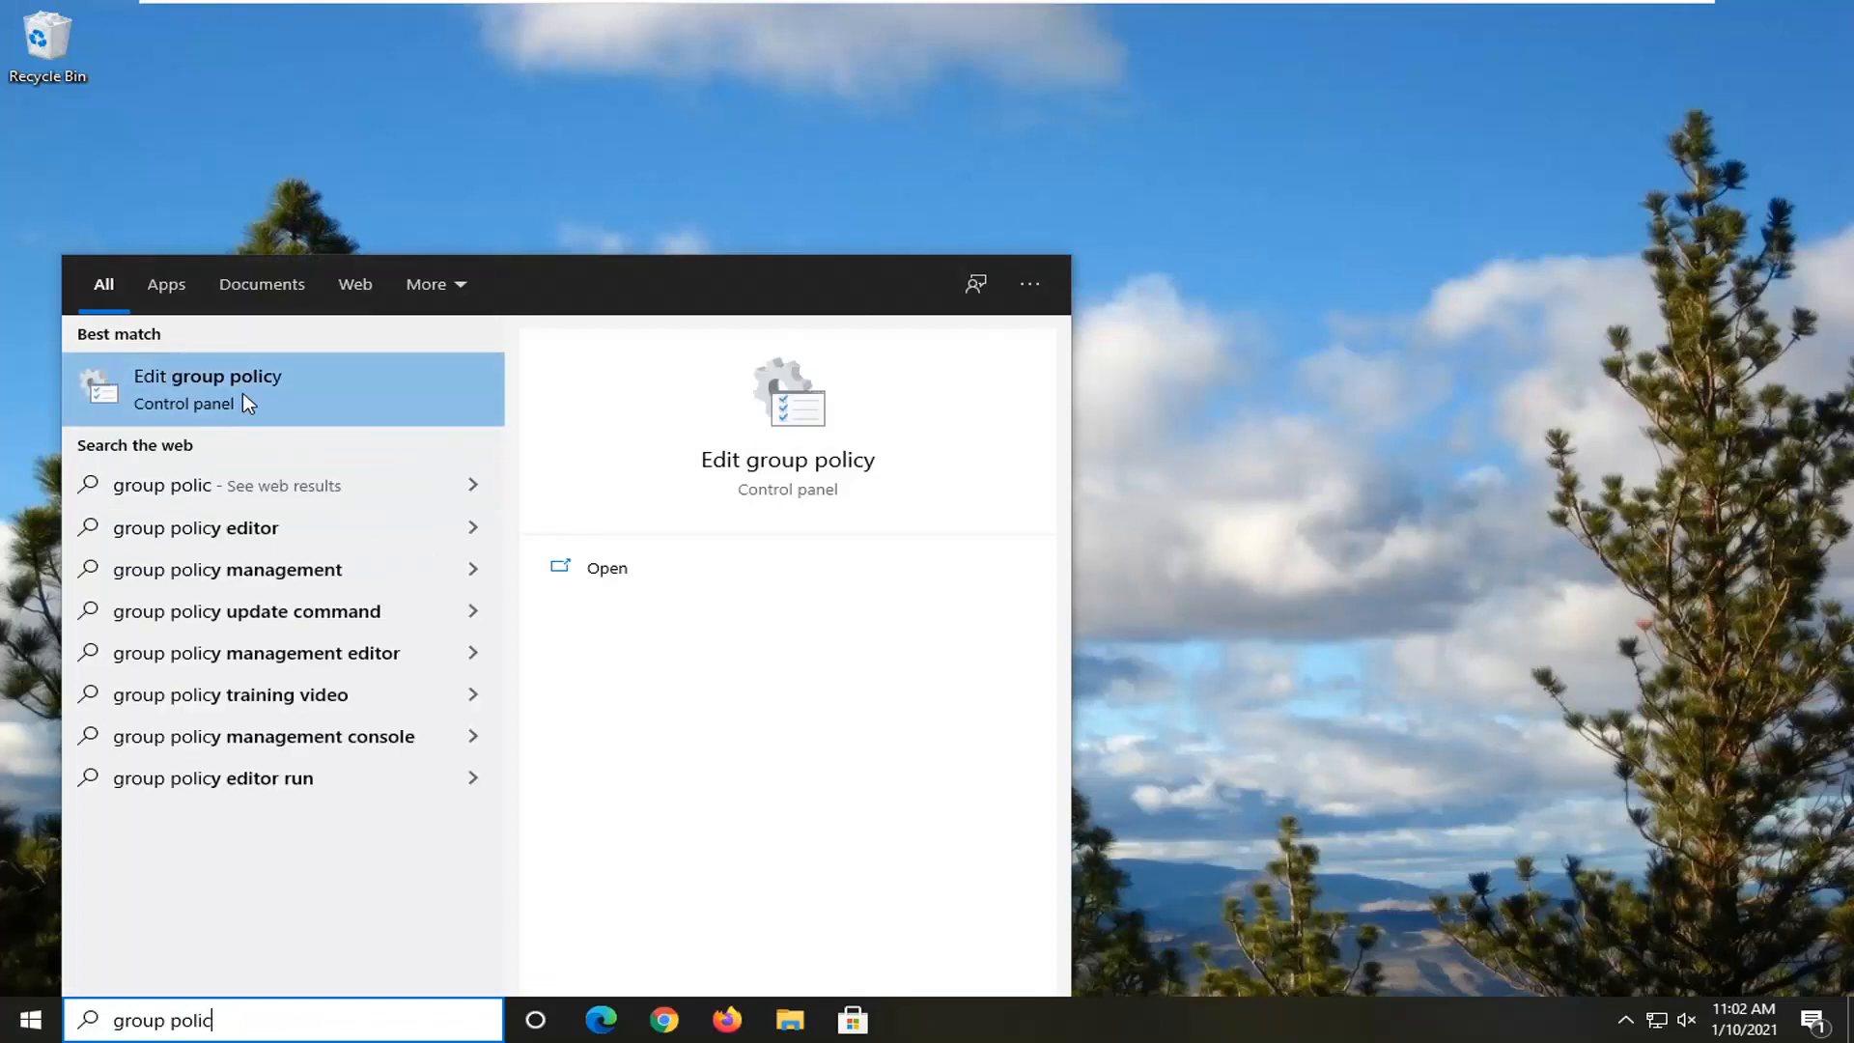
{"action": "left_click", "coordinate": [207, 390]}
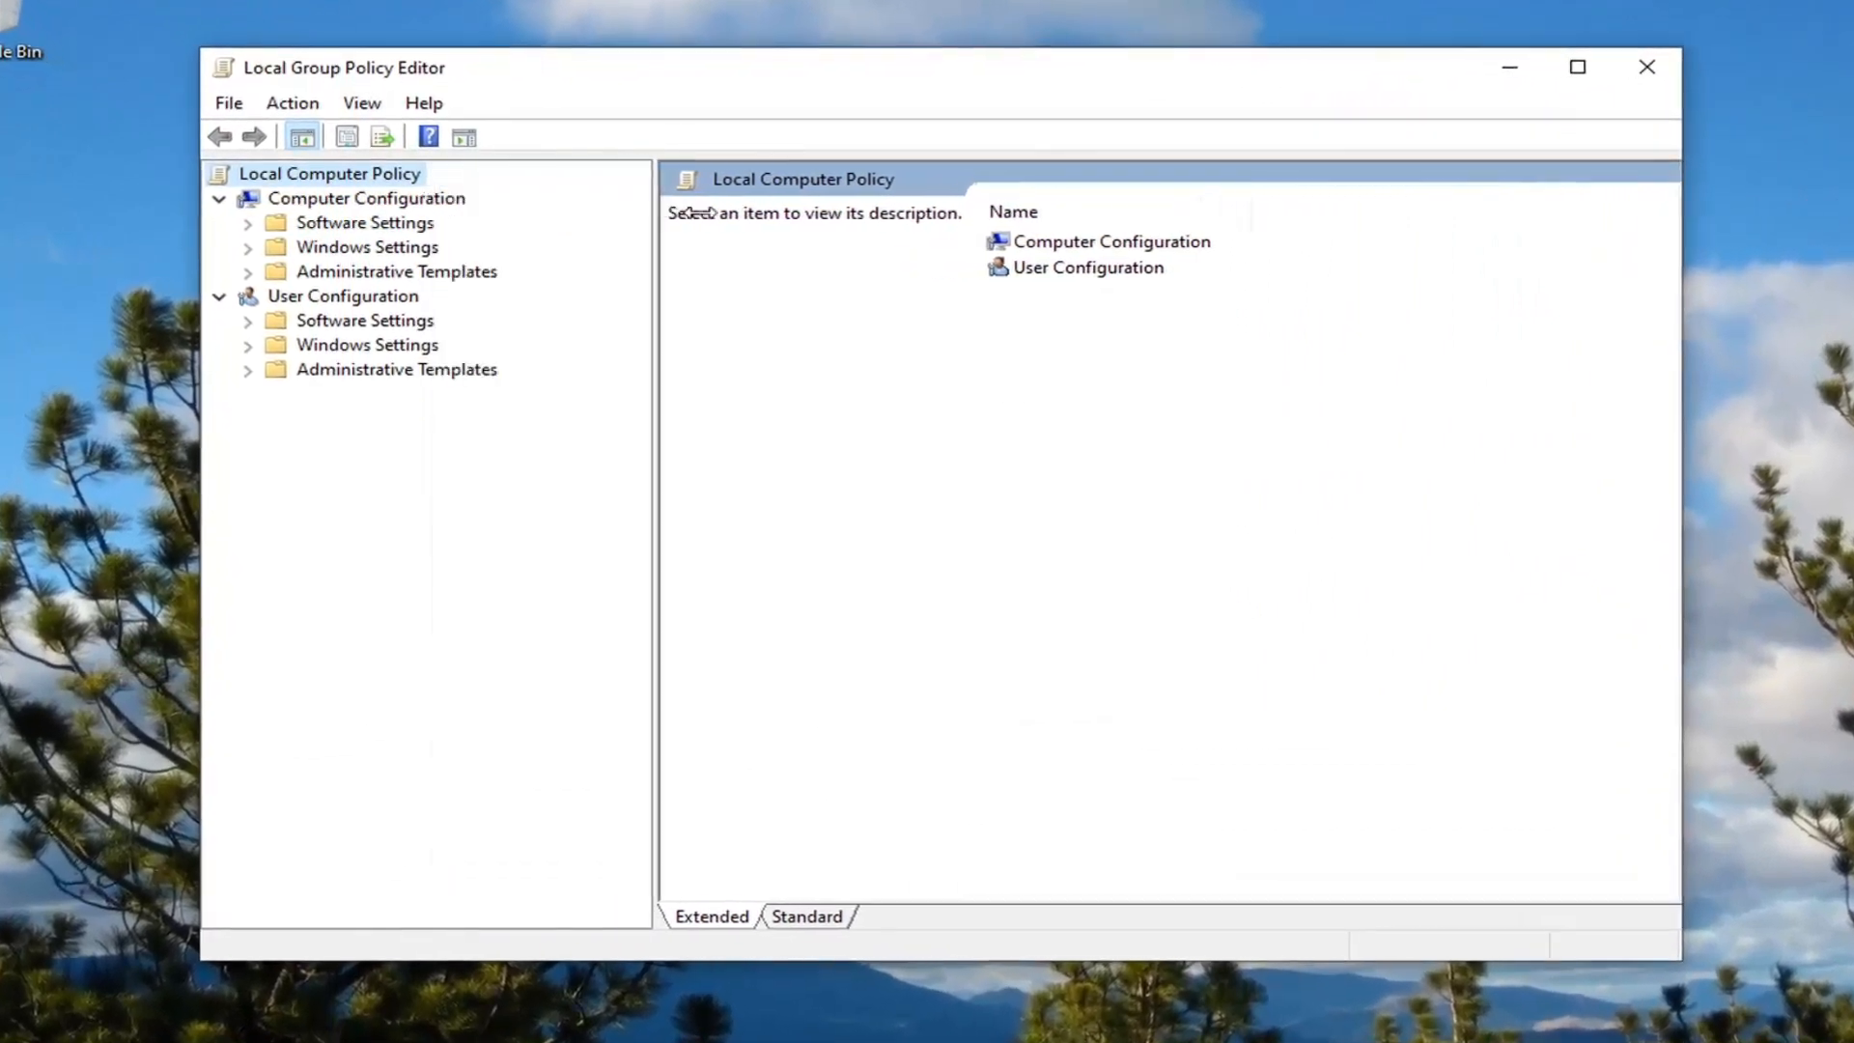
Expand Computer Configuration and Windows Settings in the policy tree.
{"action": "left_click", "coordinate": [365, 197]}
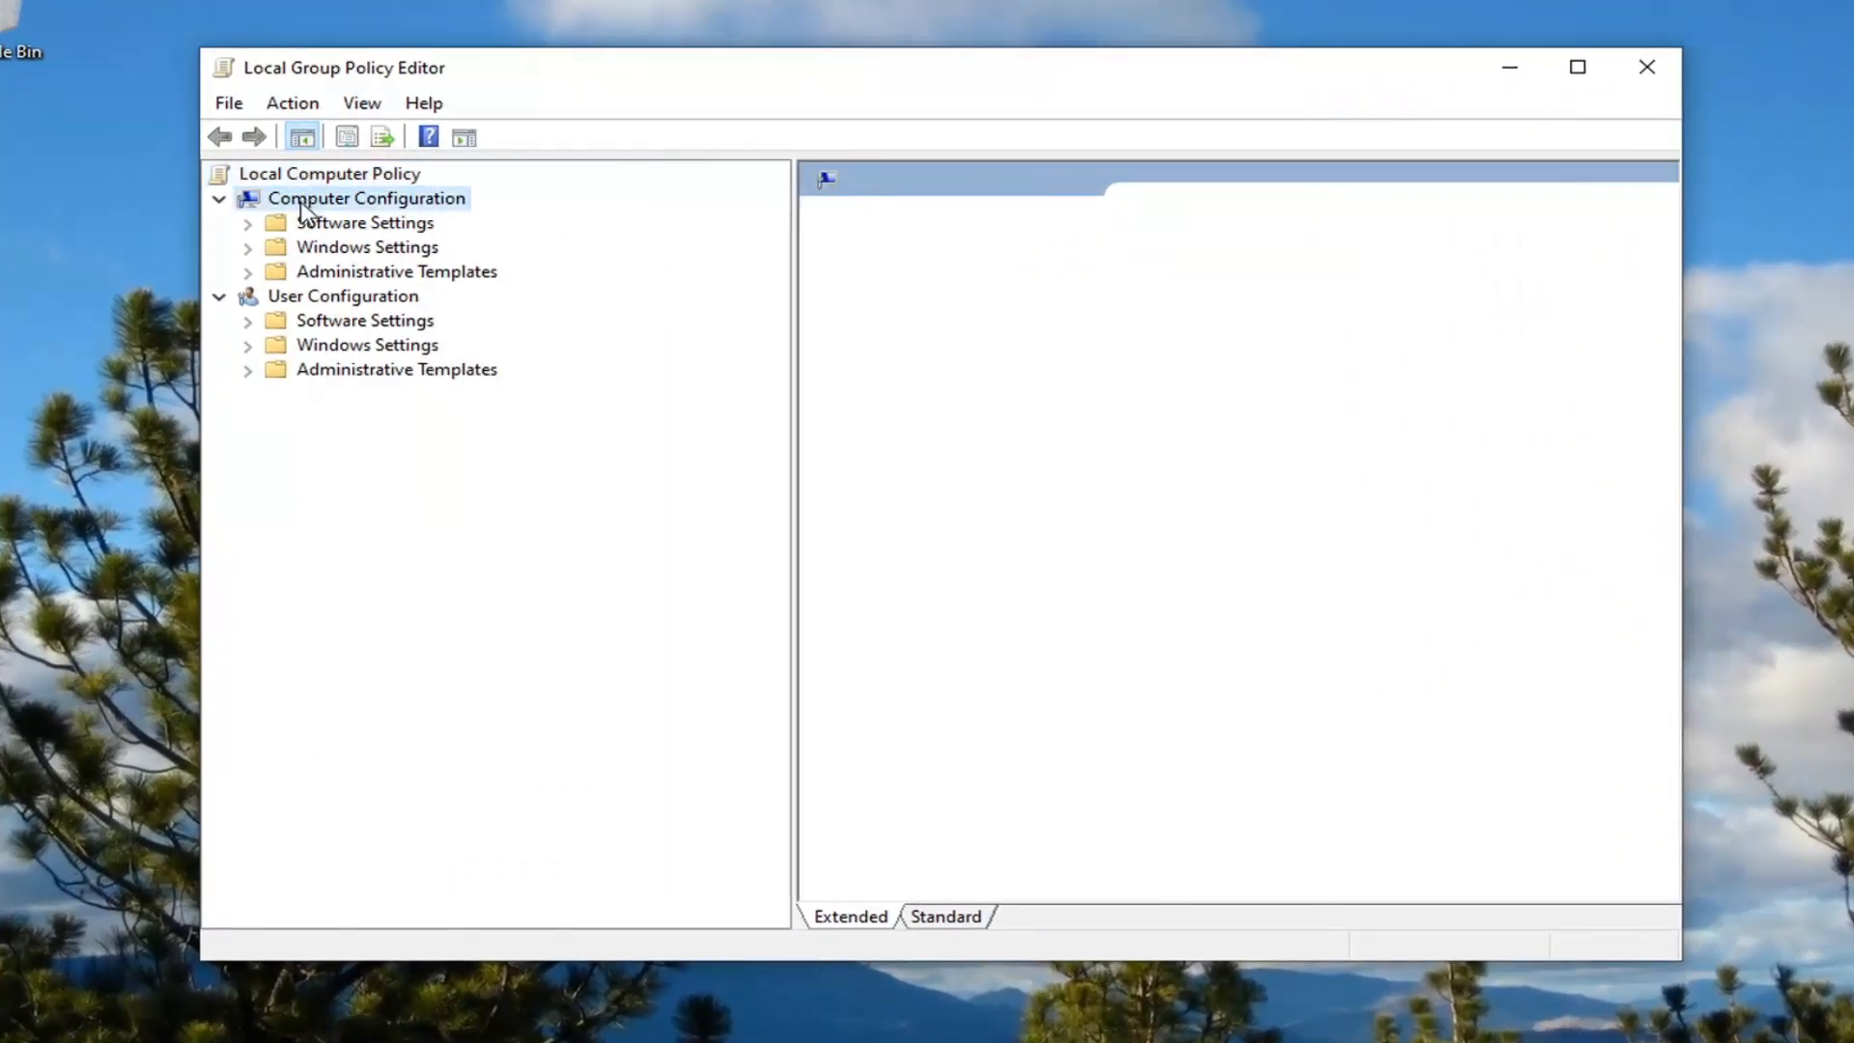
{"action": "left_click", "coordinate": [367, 197]}
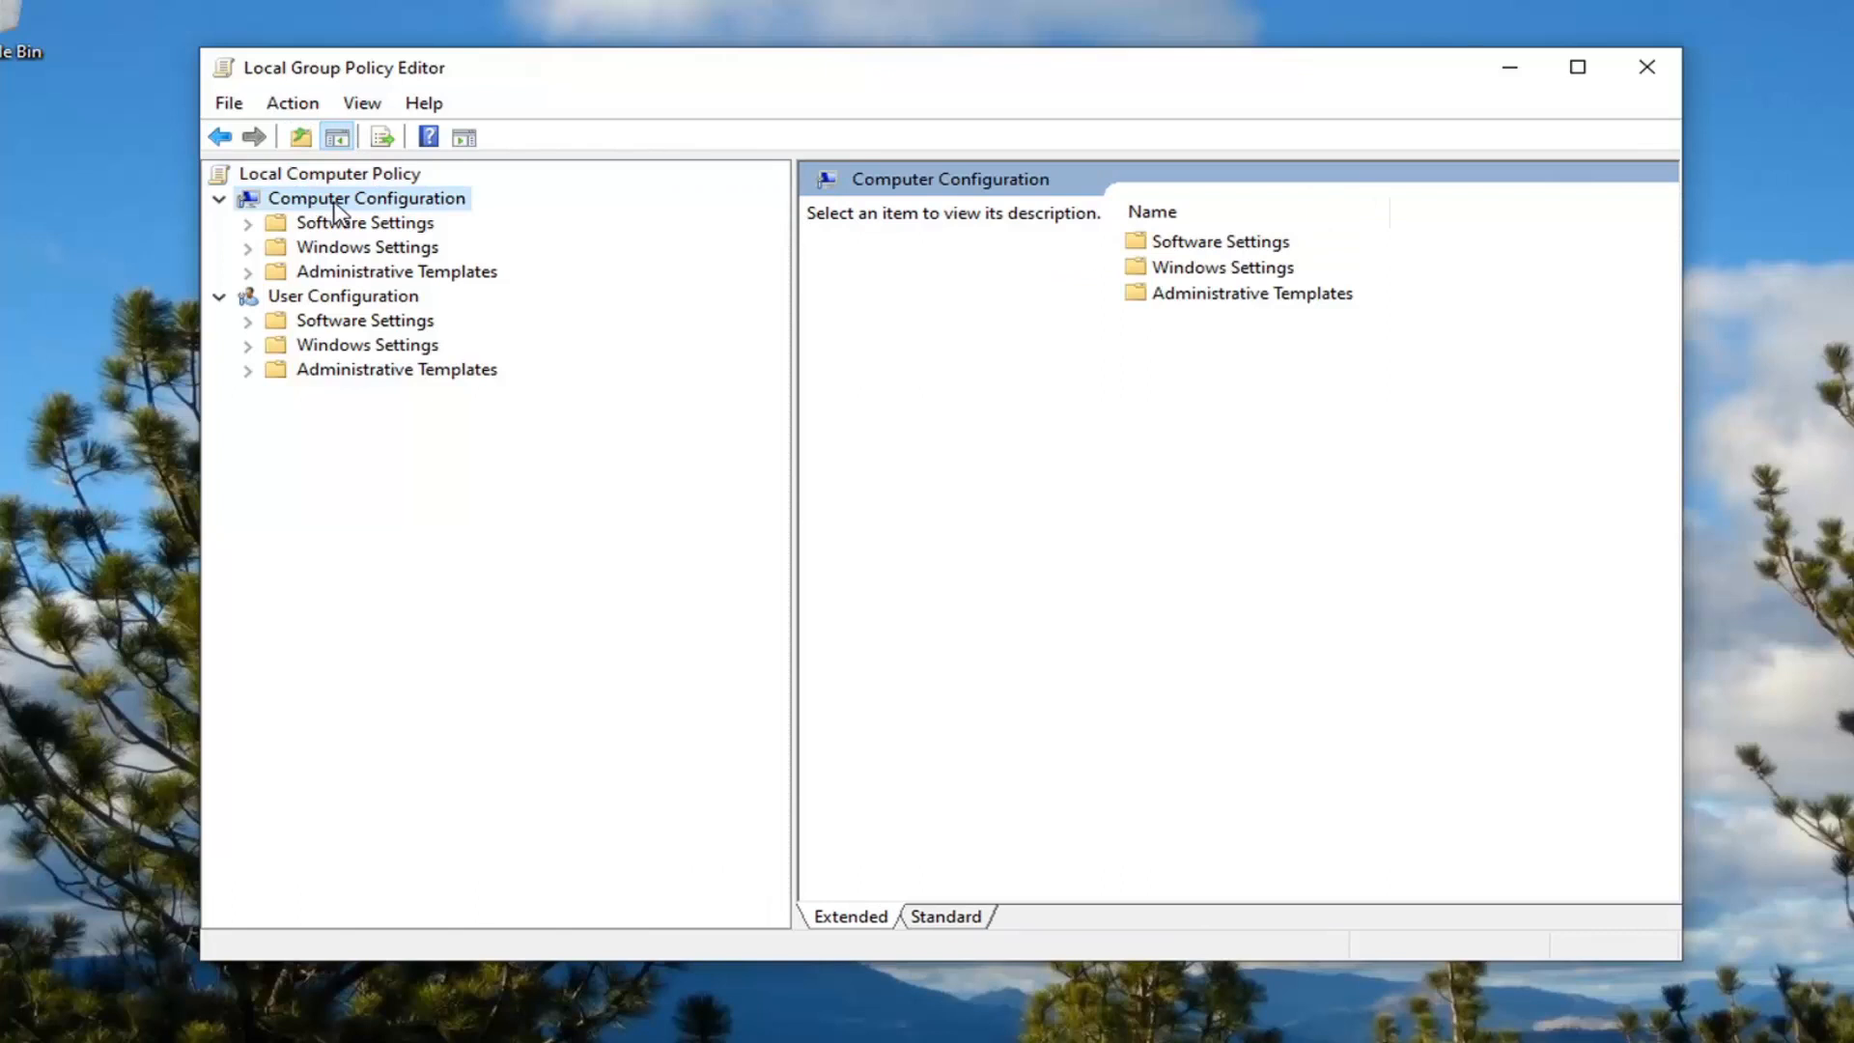
{"action": "left_click", "coordinate": [363, 247]}
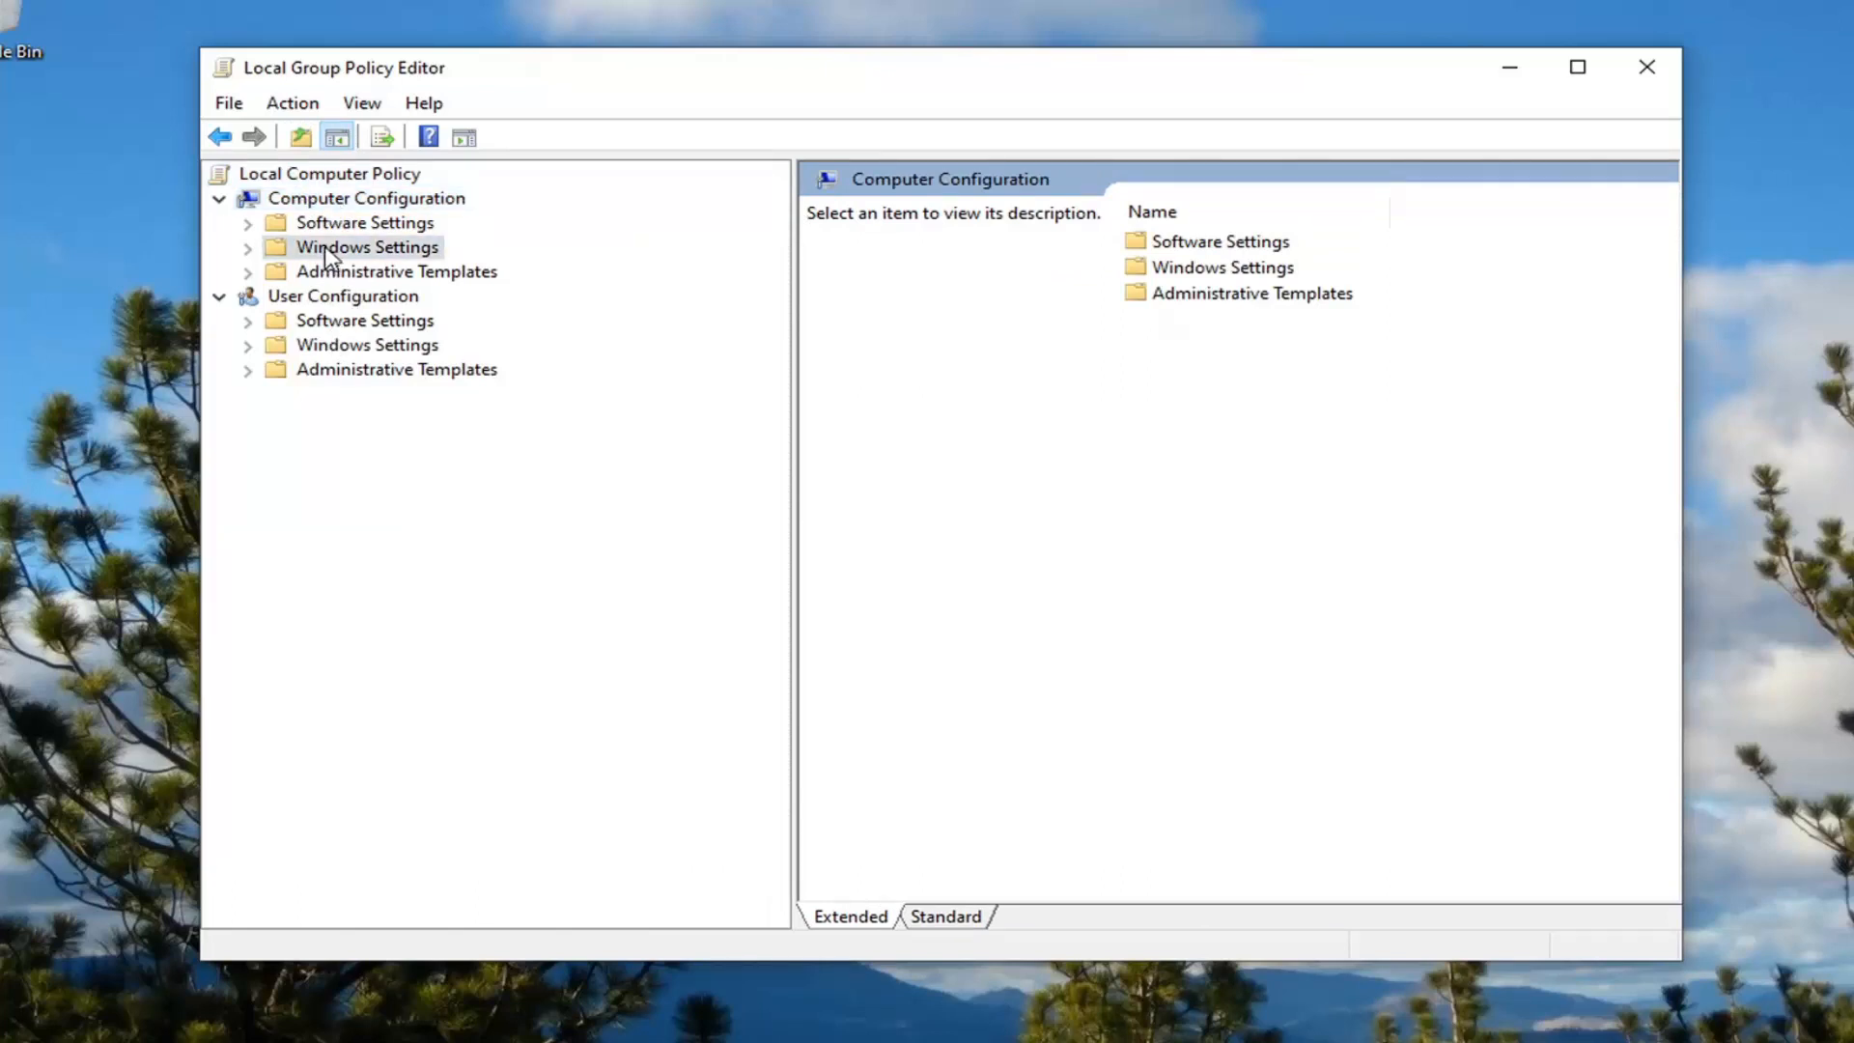
{"action": "left_click", "coordinate": [363, 247]}
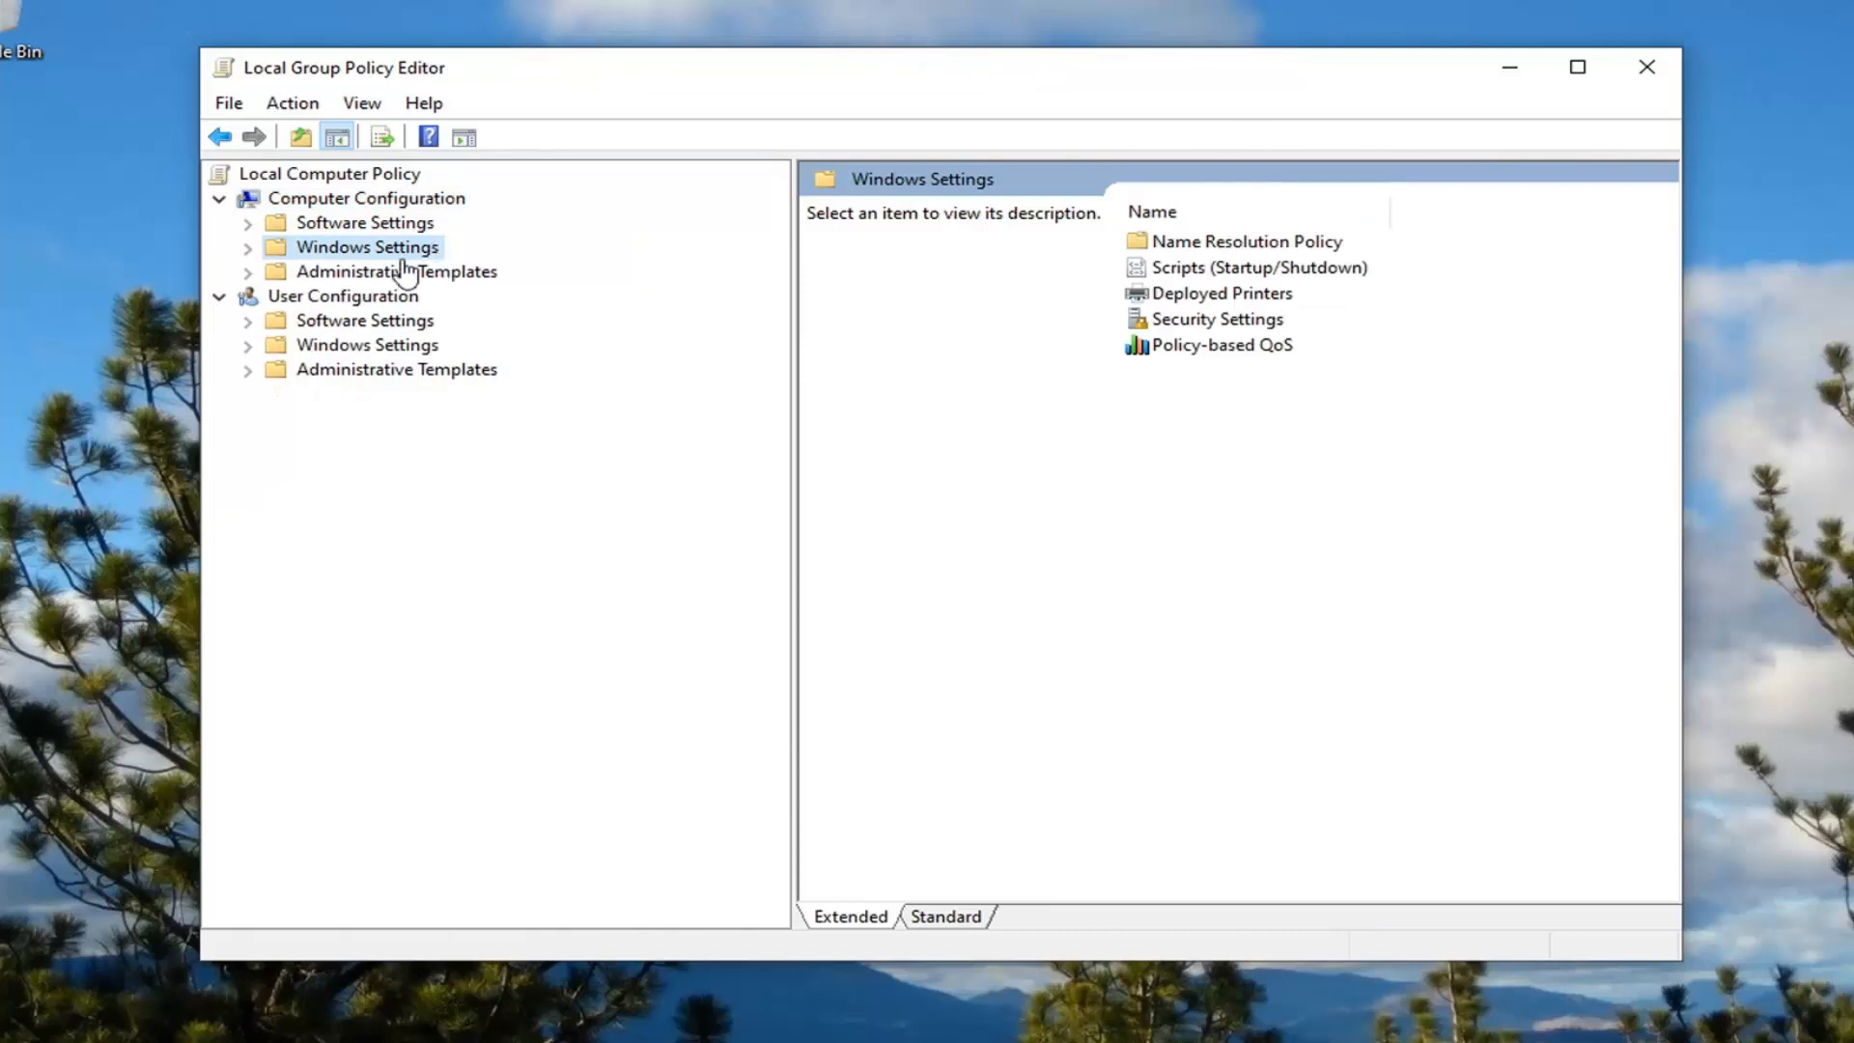
{"action": "left_click", "coordinate": [247, 247]}
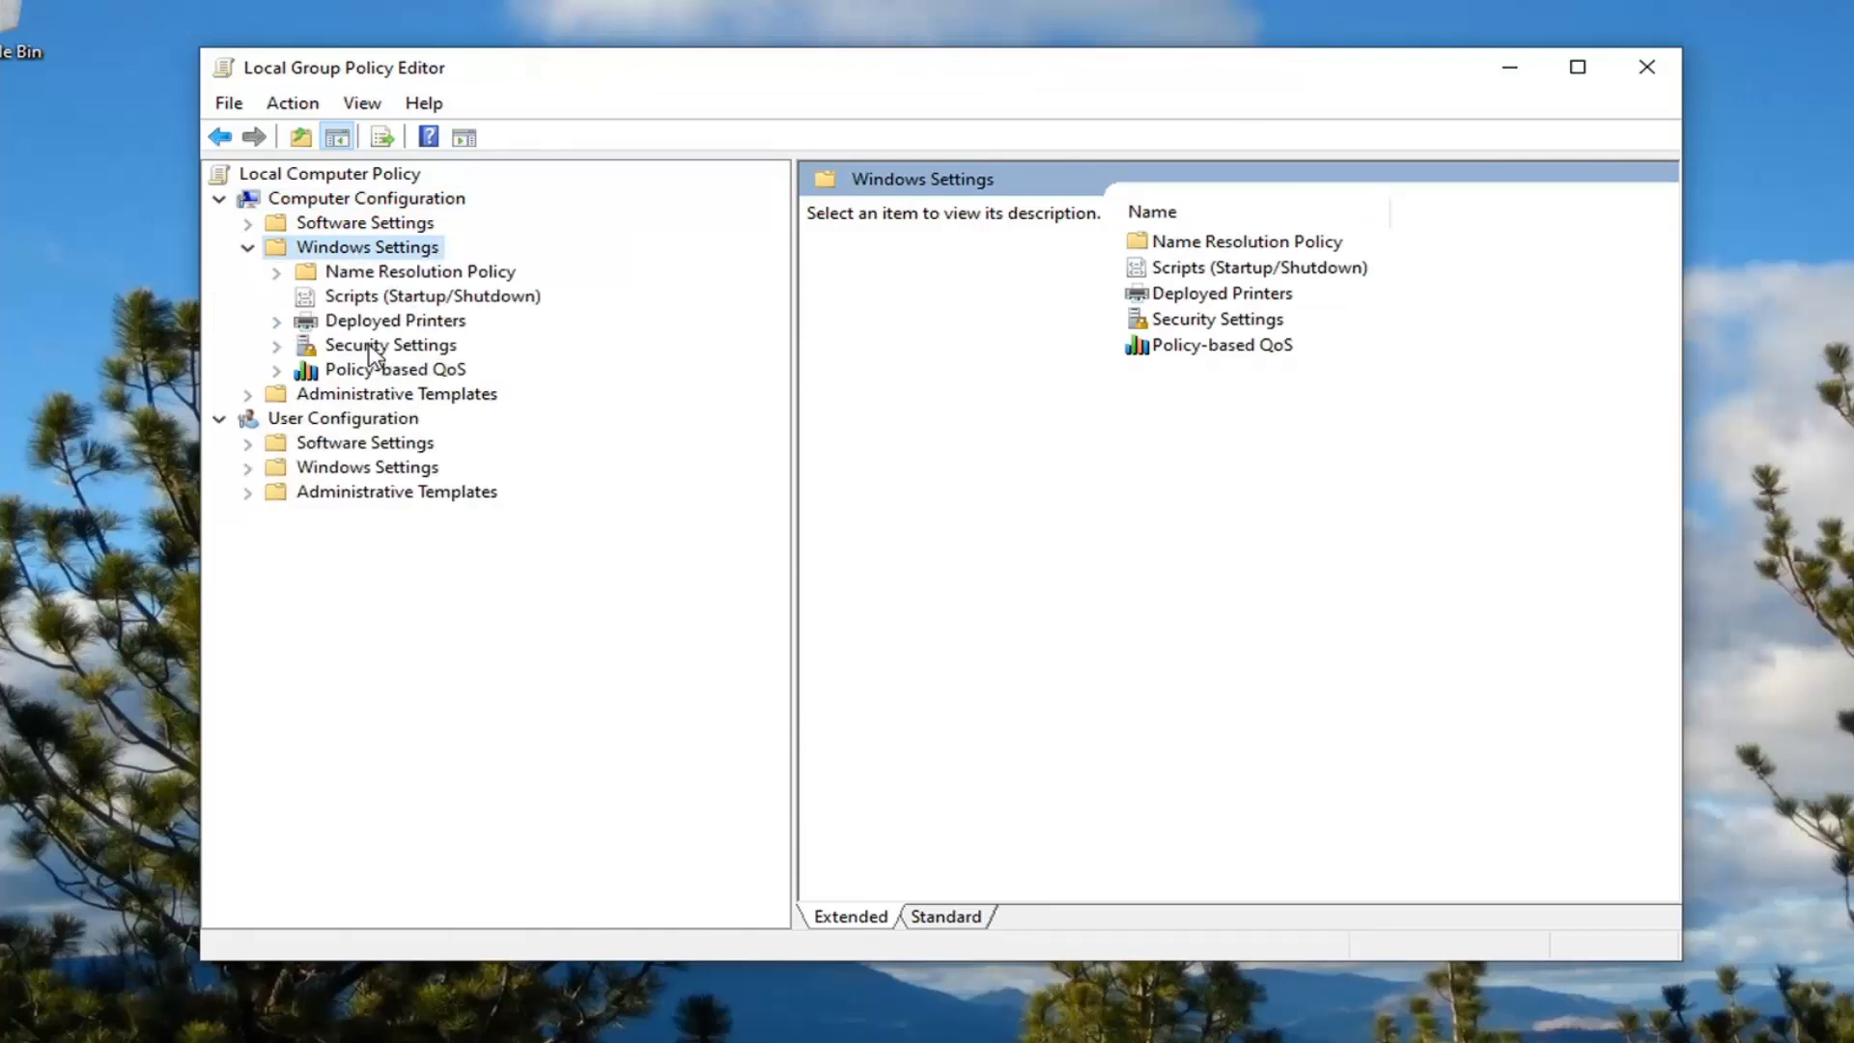
Expand Security Settings and Account Policies to show Password Policy.
{"action": "left_click", "coordinate": [390, 344]}
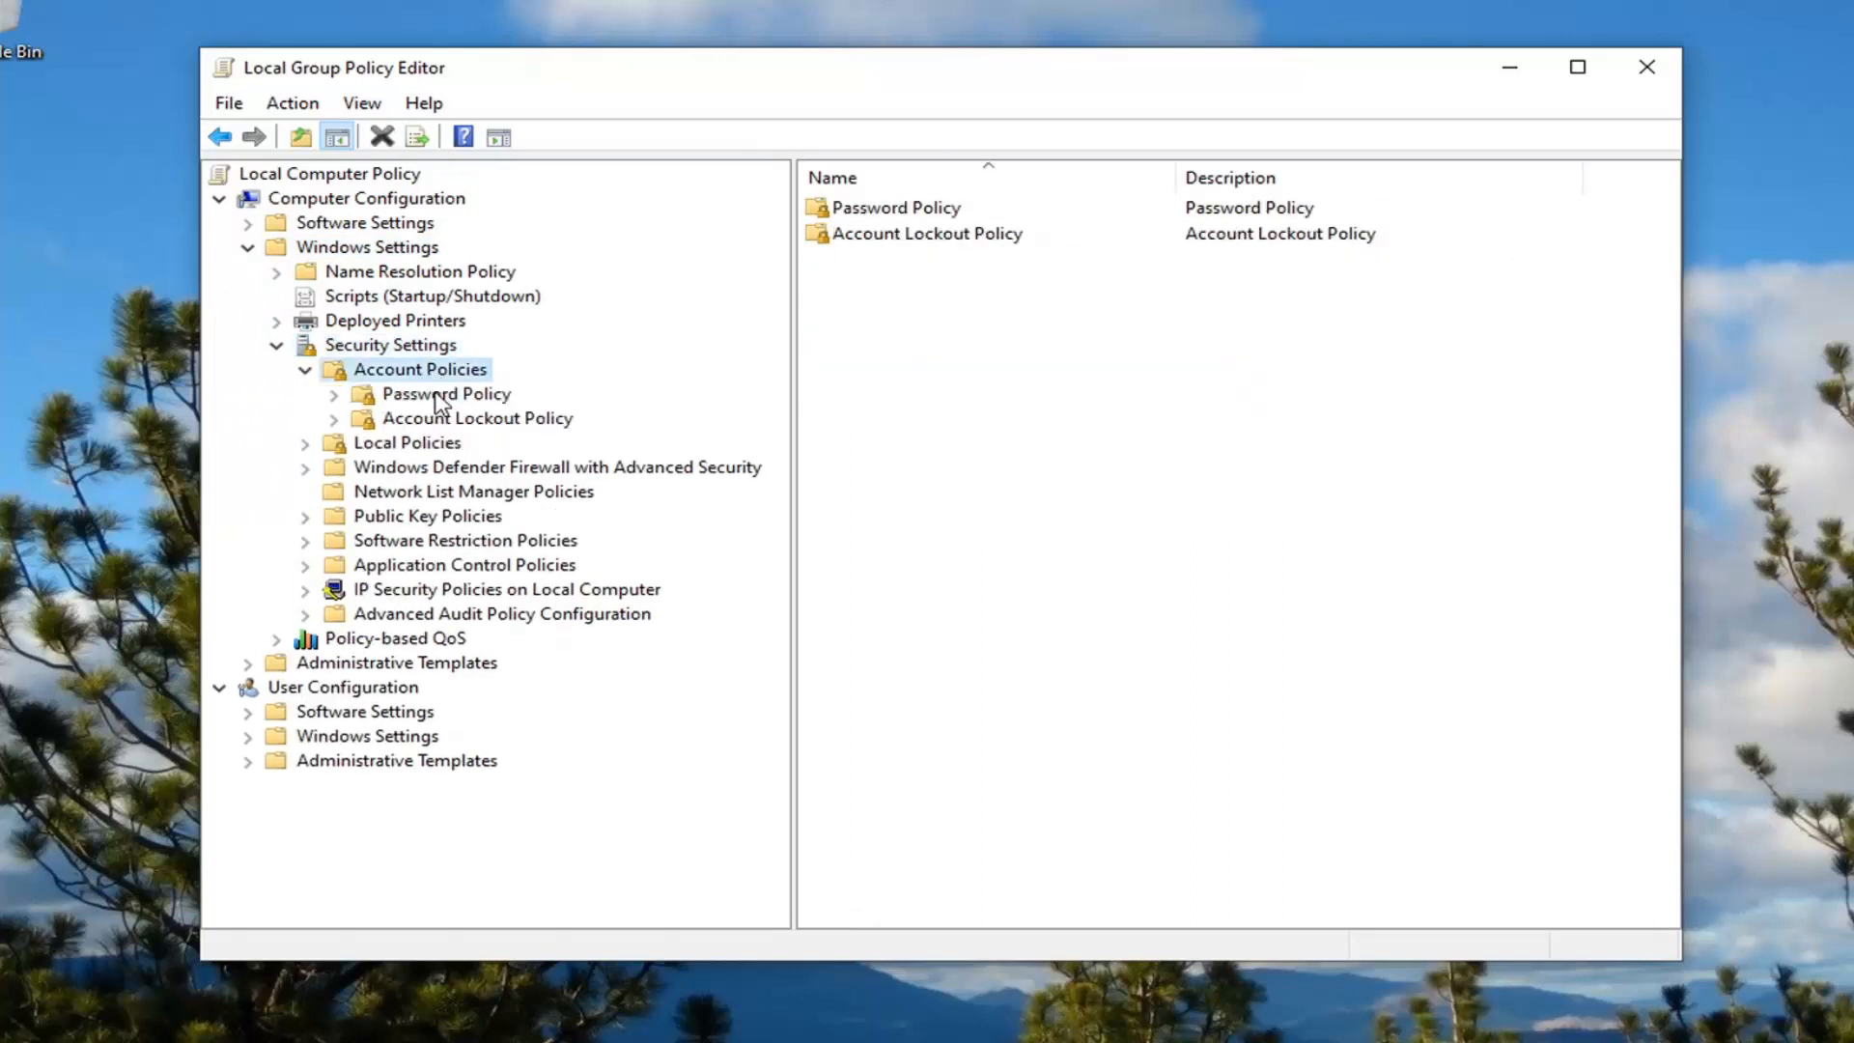
{"action": "left_click", "coordinate": [444, 394]}
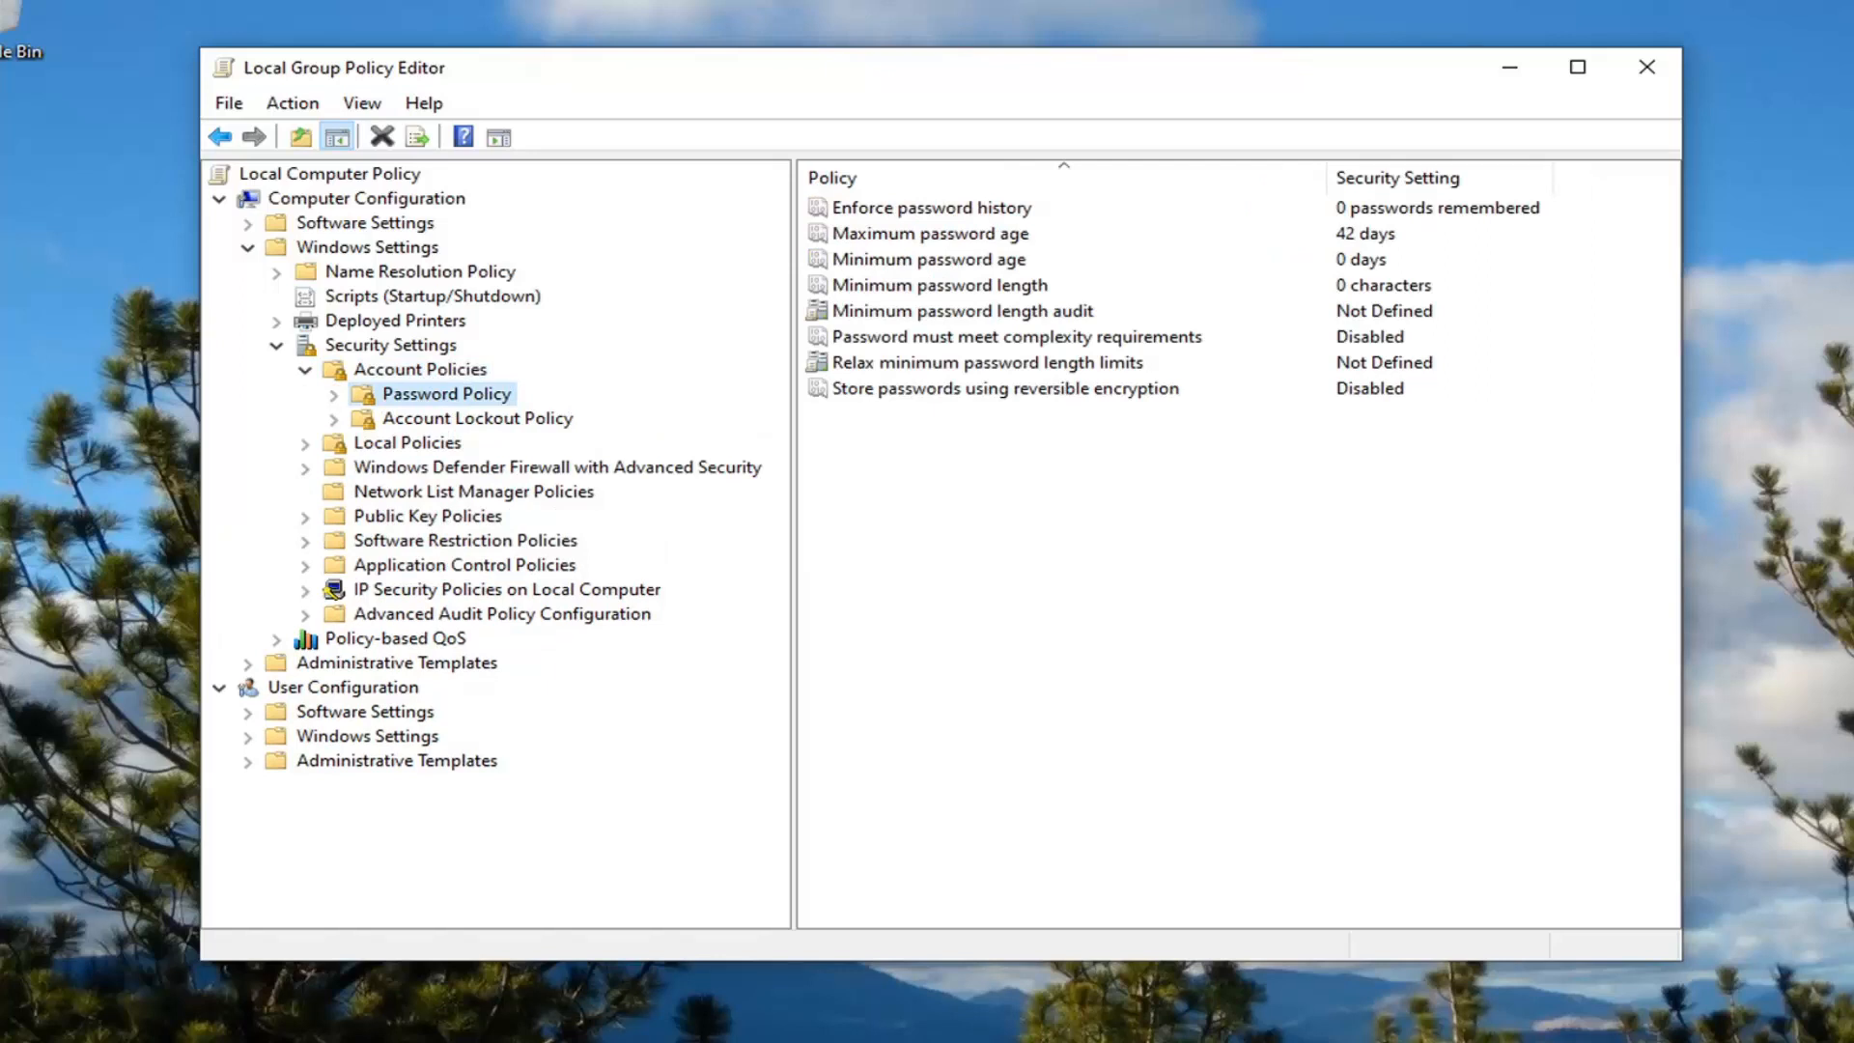
{"action": "mouse_move", "coordinate": [881, 74]}
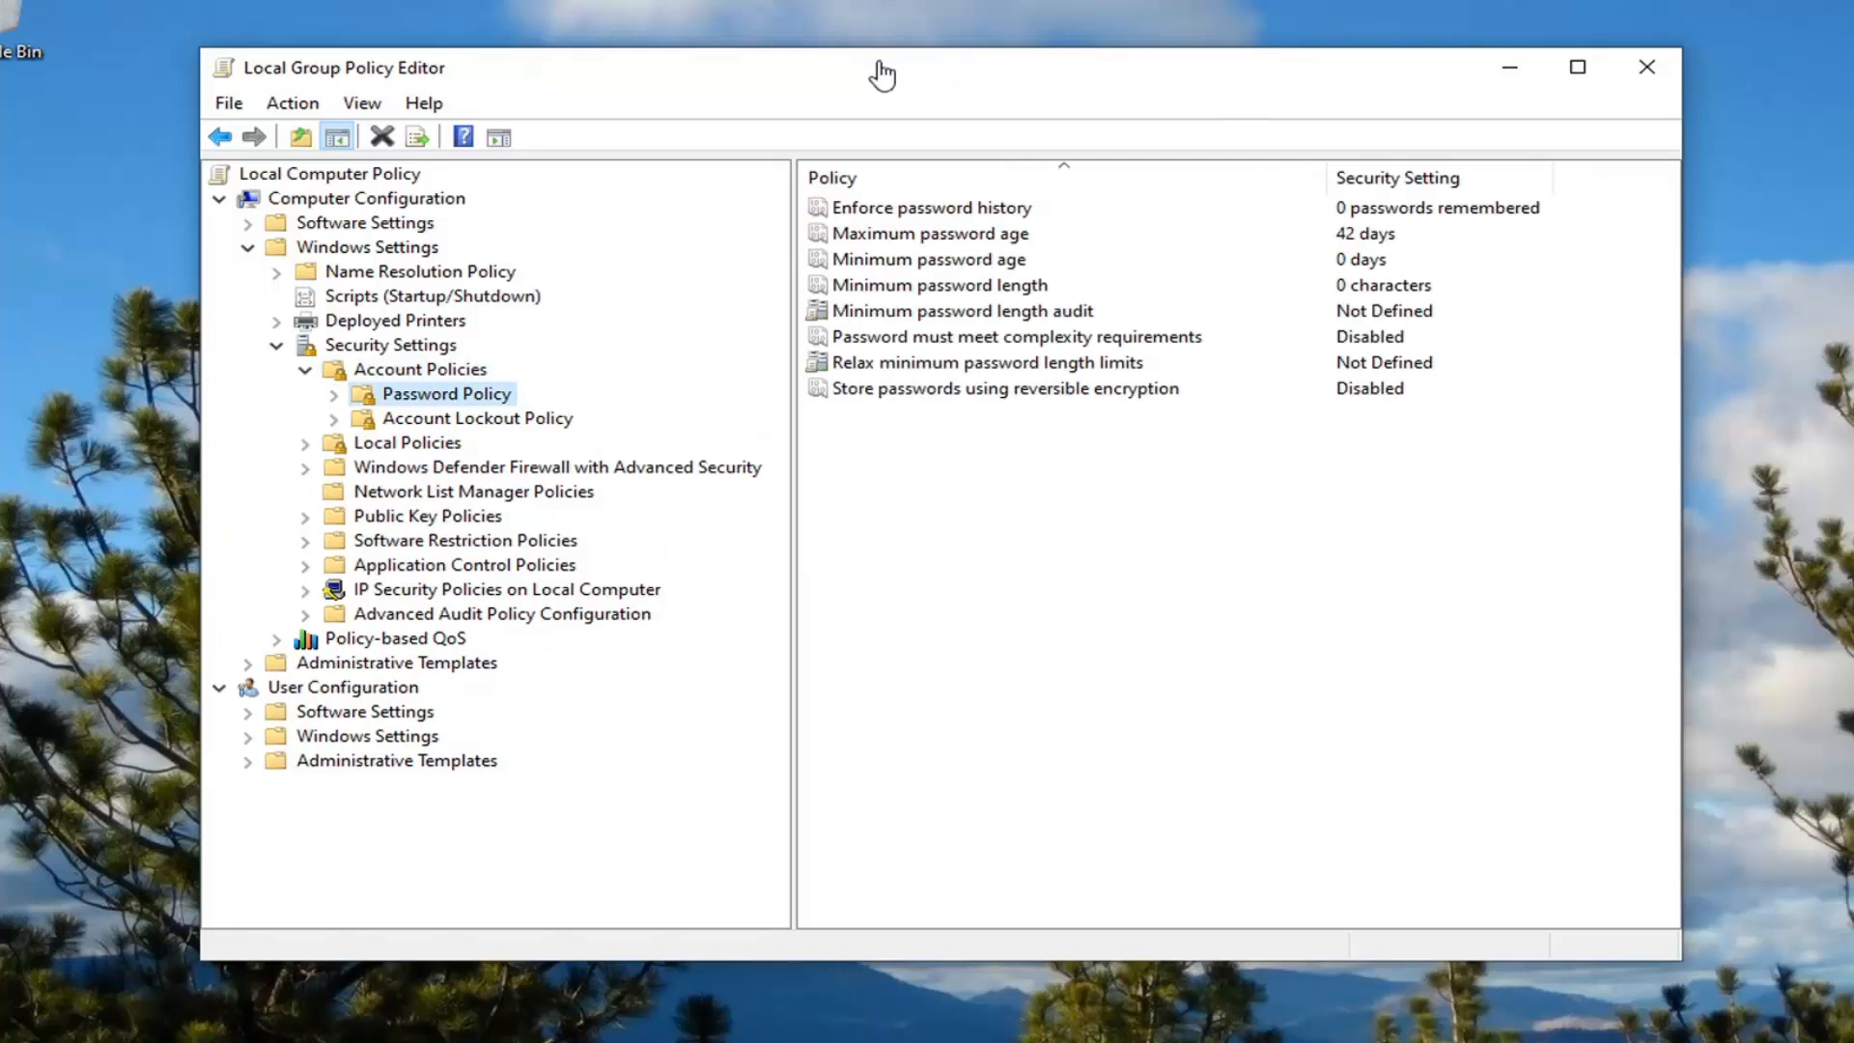
{"action": "mouse_move", "coordinate": [973, 290]}
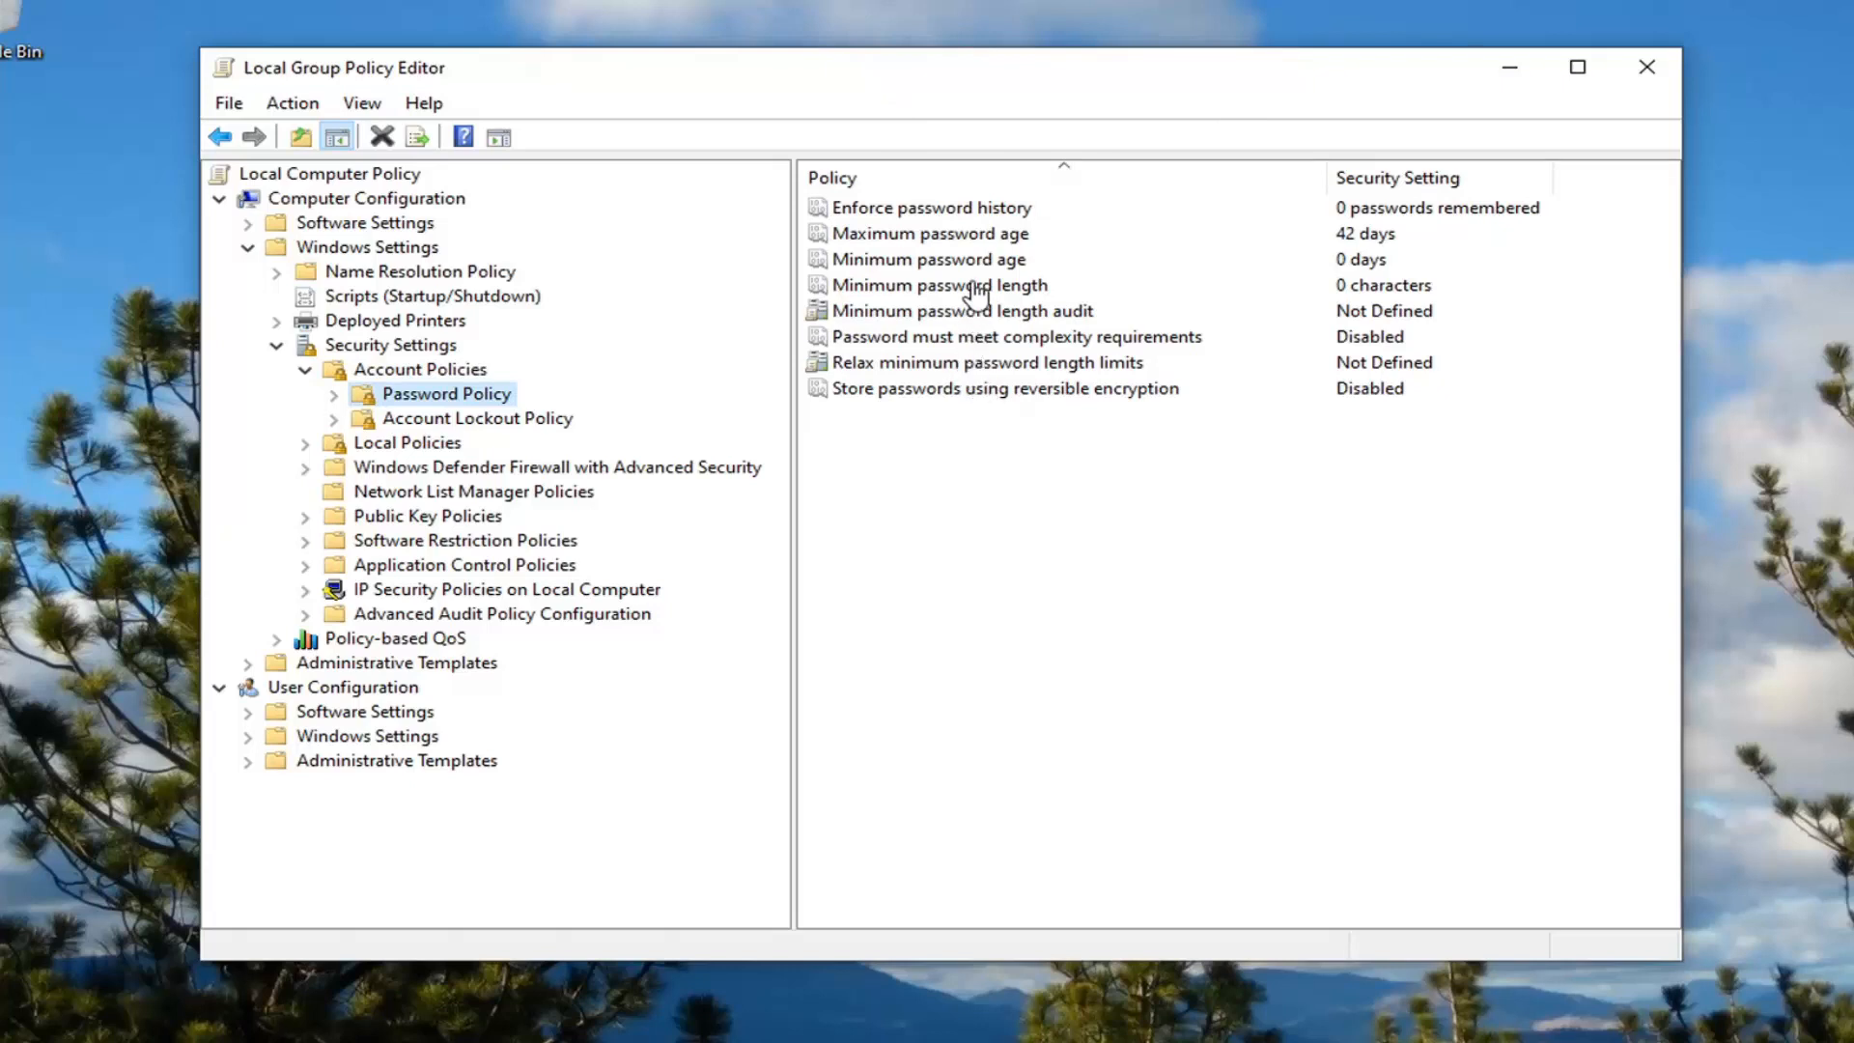
Select the Password must meet complexity requirements policy in the list.
{"action": "left_click", "coordinate": [1011, 336]}
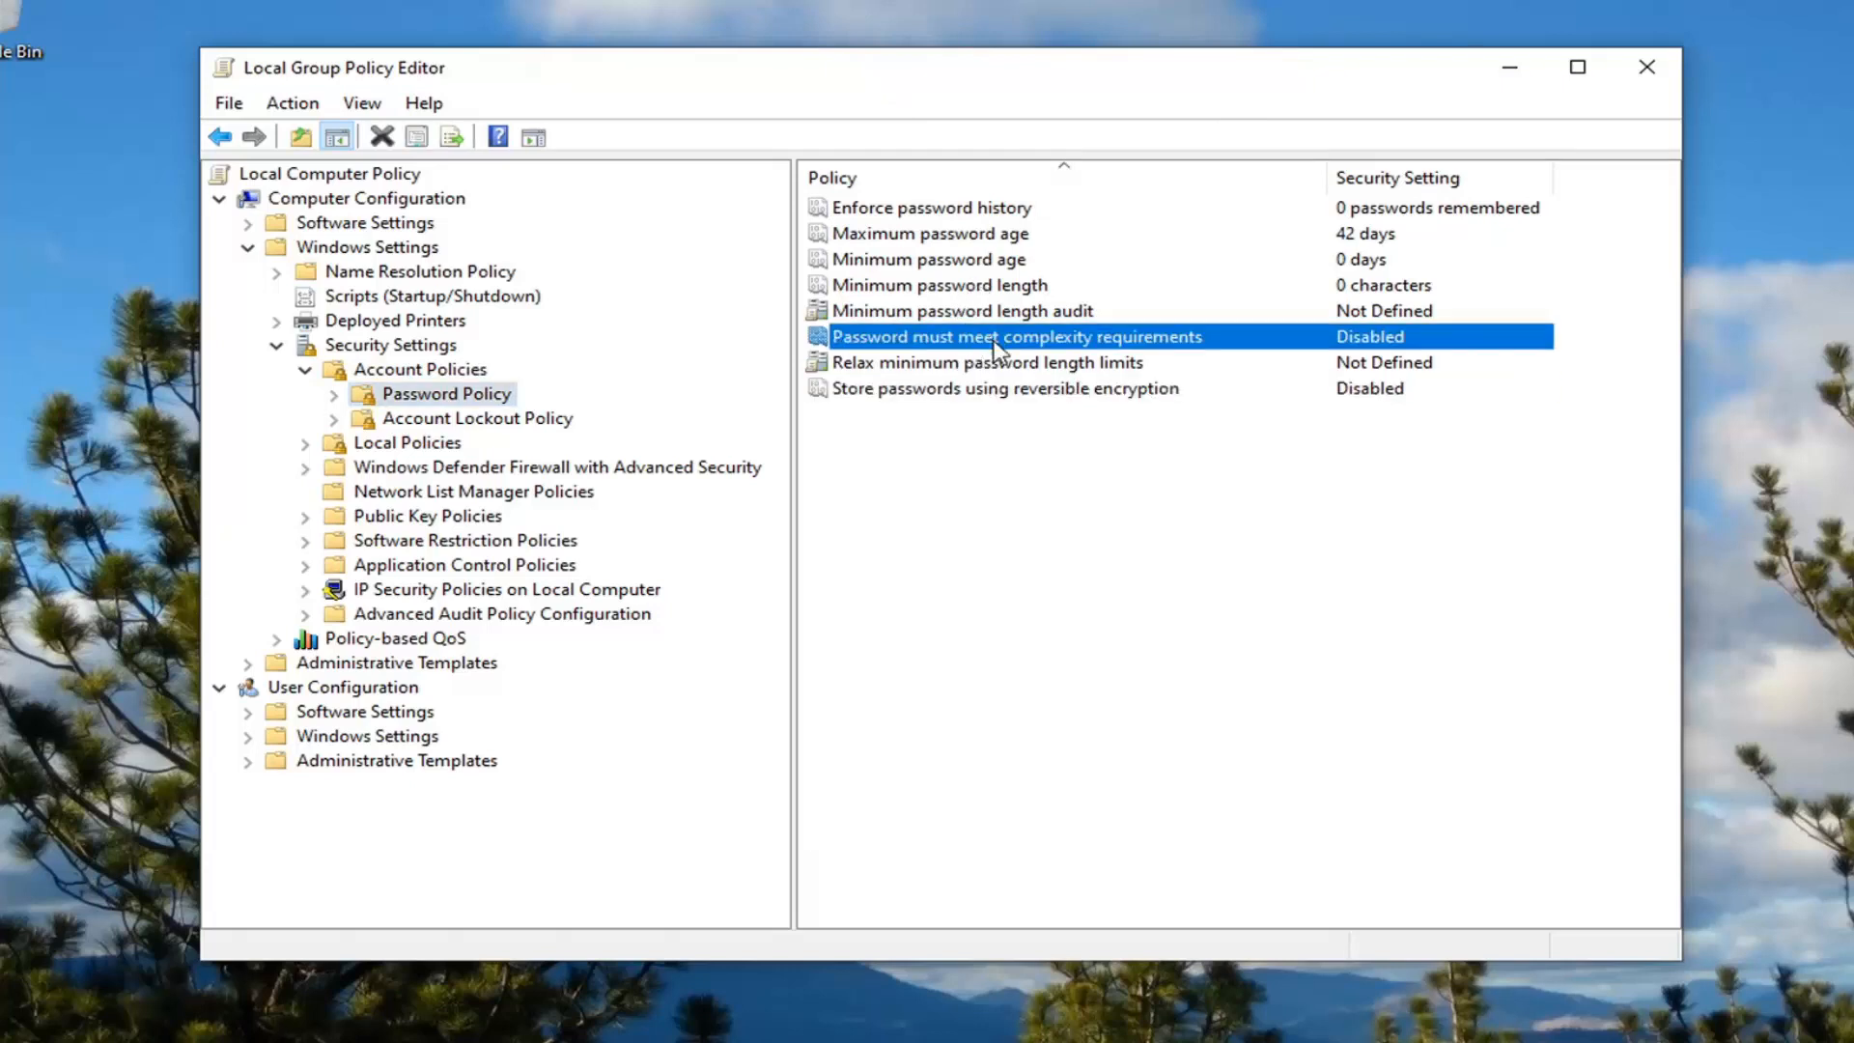
Keep the complexity requirements policy Disabled, confirm with OK, and close the editor.
{"action": "double_click", "coordinate": [1008, 337]}
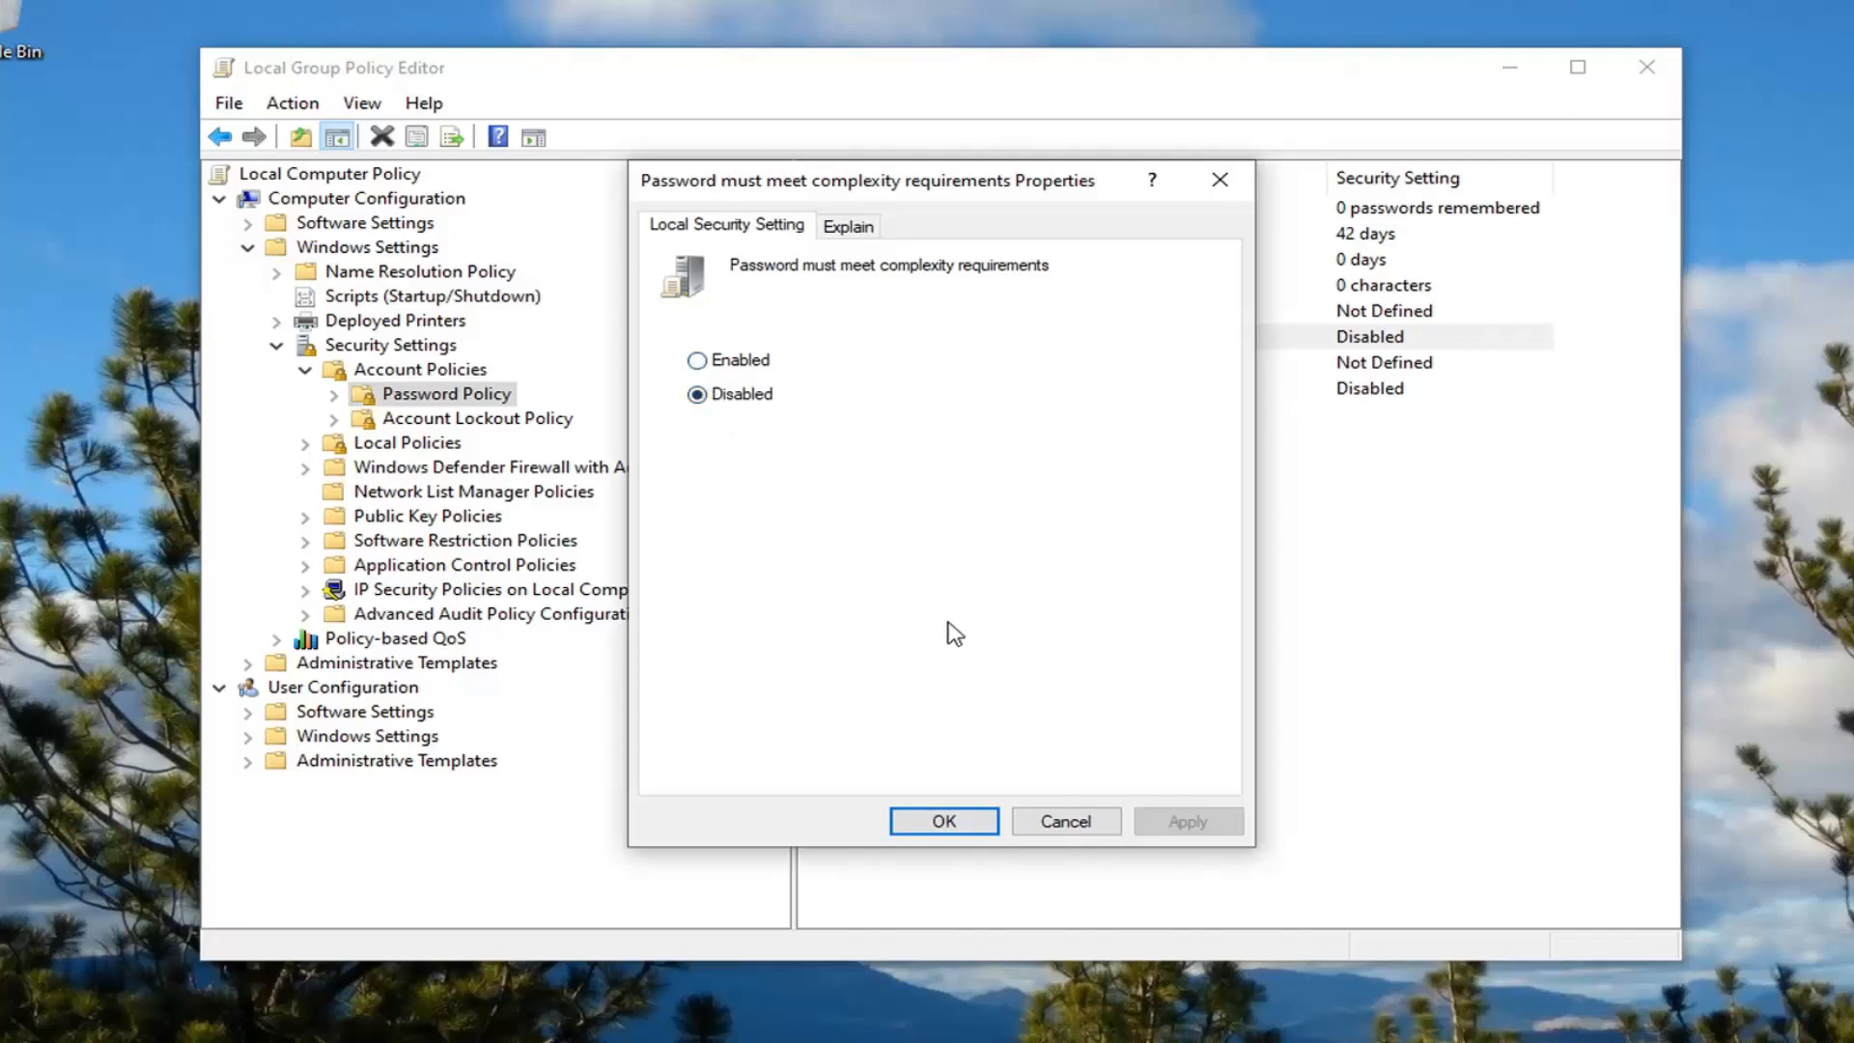
{"action": "left_click", "coordinate": [942, 820]}
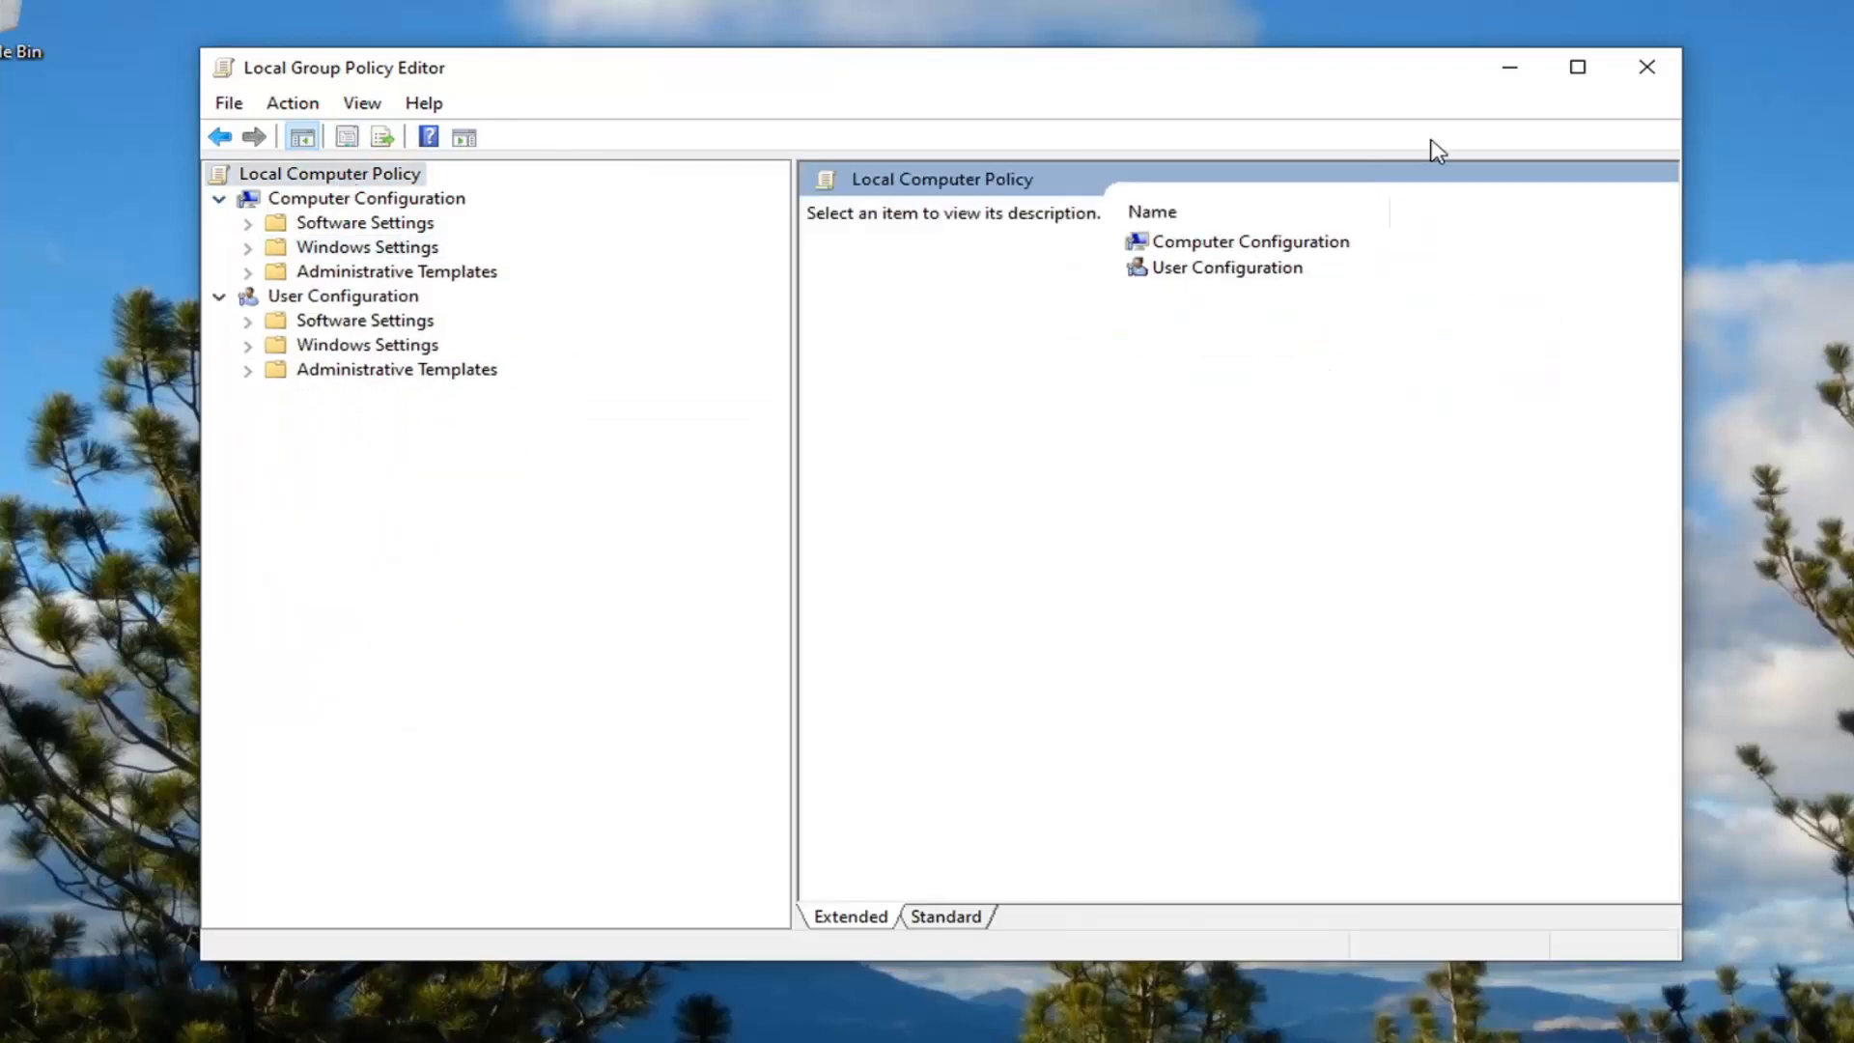
{"action": "left_click", "coordinate": [1645, 65]}
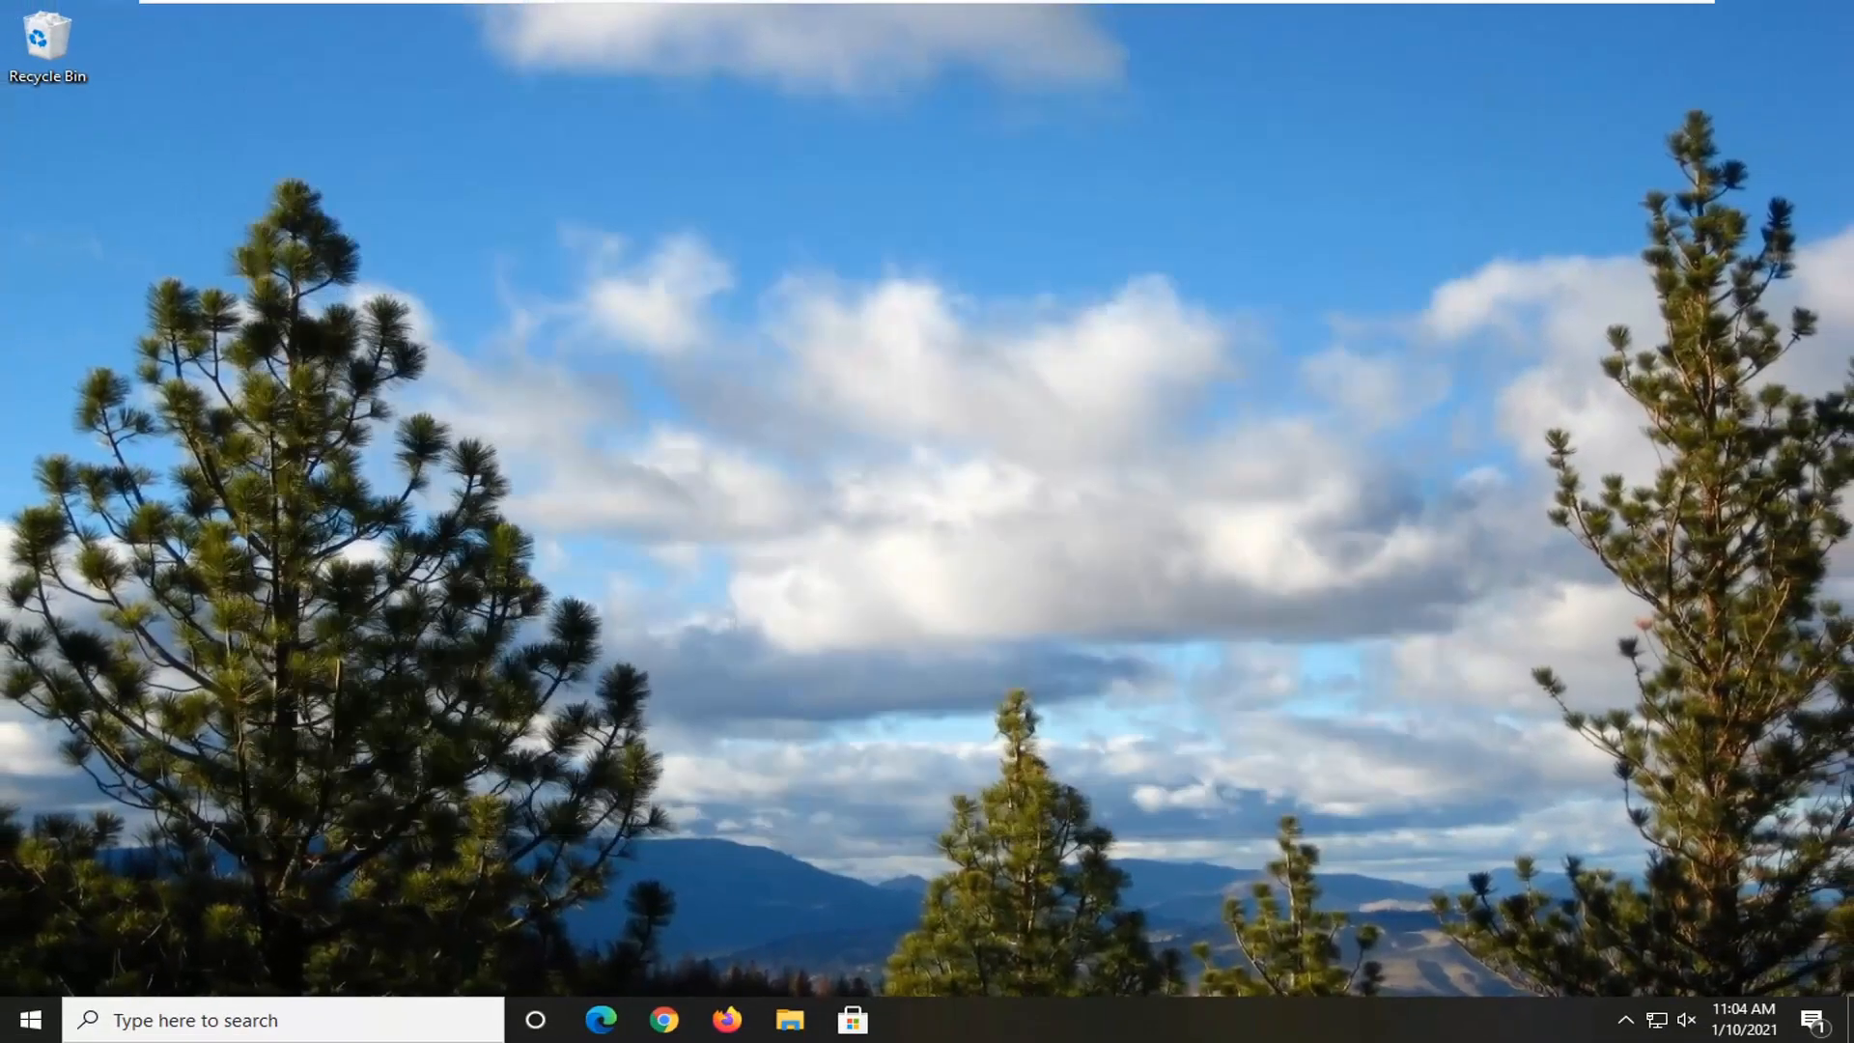